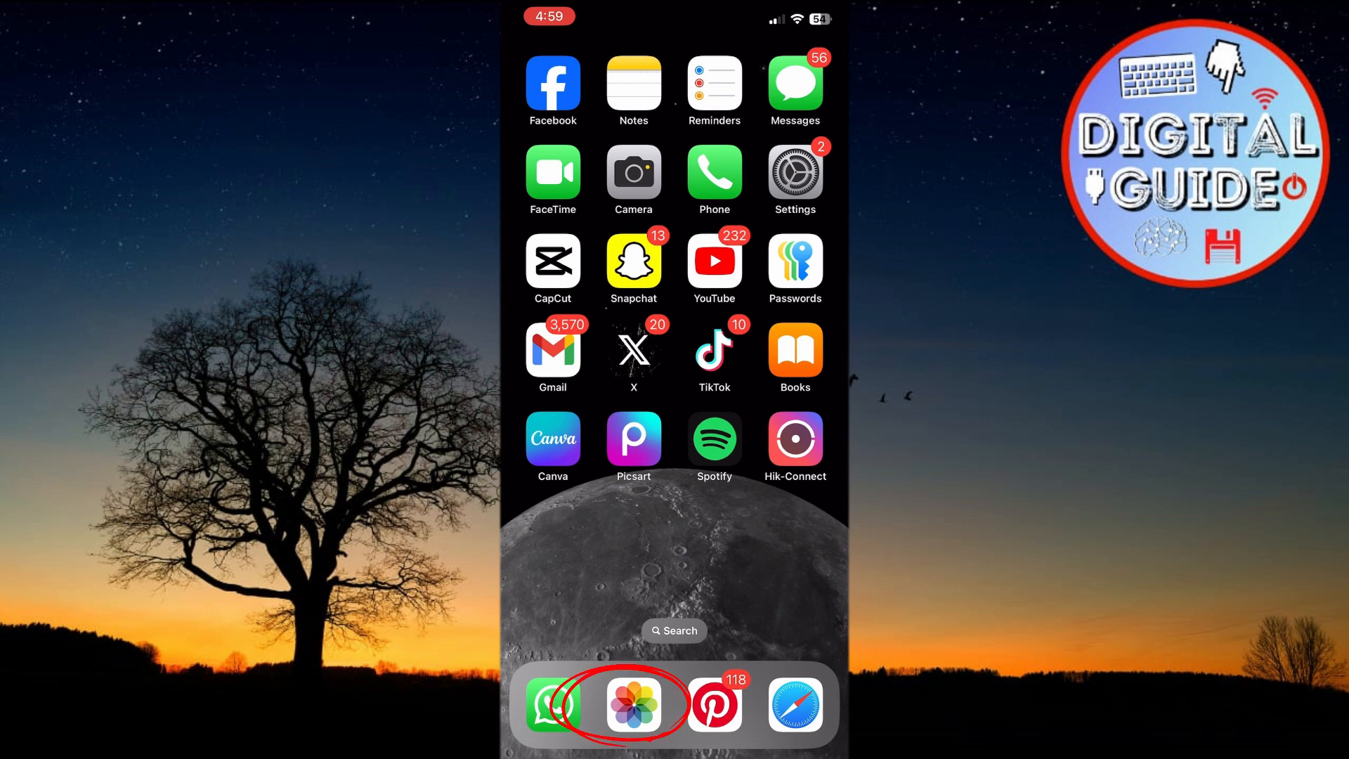
# Launch Photos from the Home Screen dock.
pyautogui.click(632, 704)
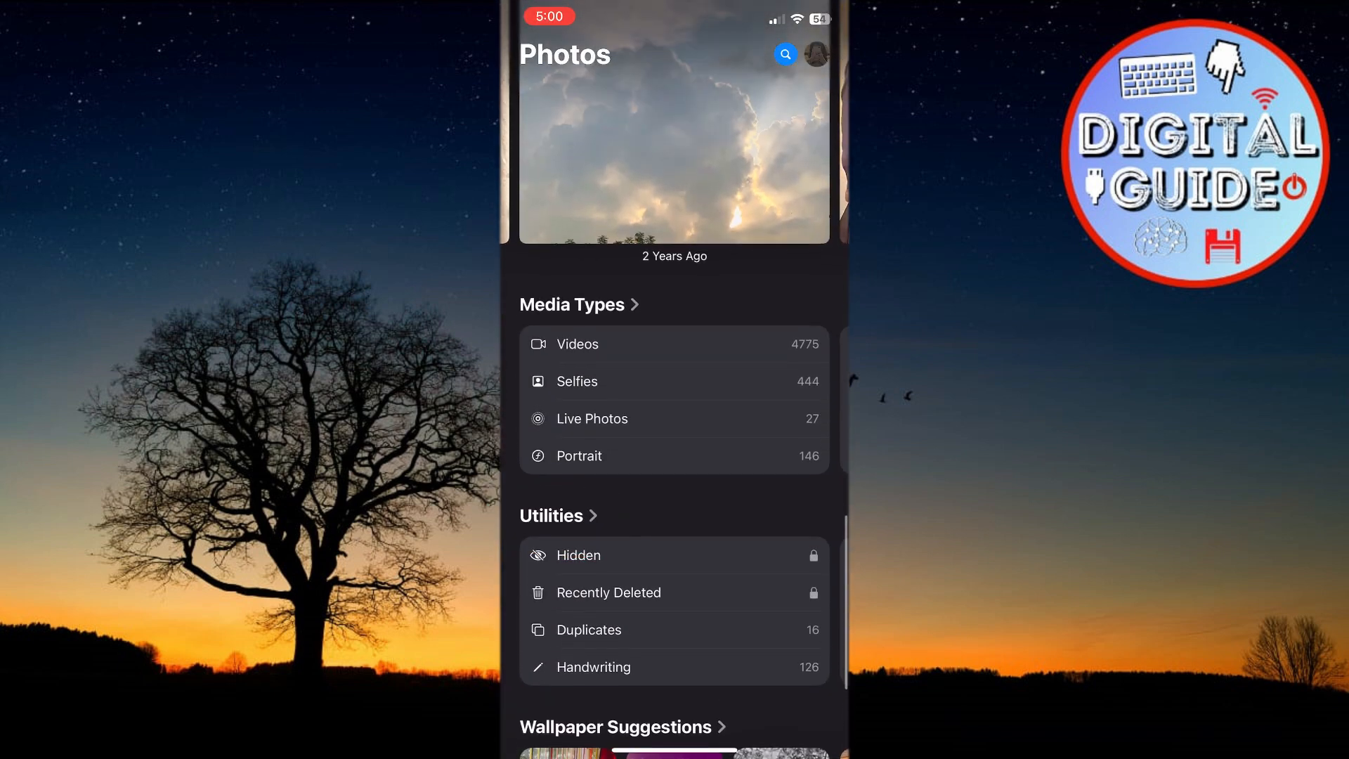
# Enter the Hidden album under Utilities and authenticate via View Album with Face ID.
pyautogui.click(577, 554)
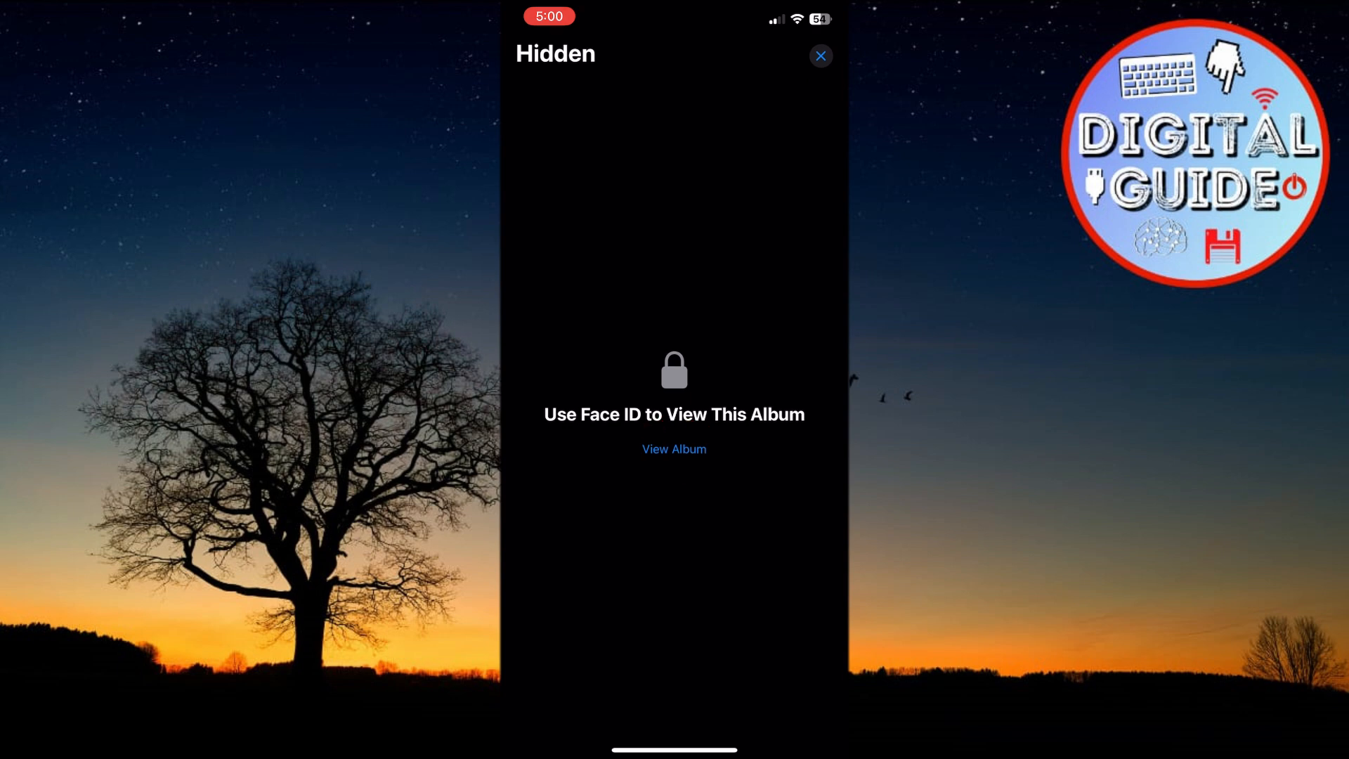
pyautogui.click(674, 450)
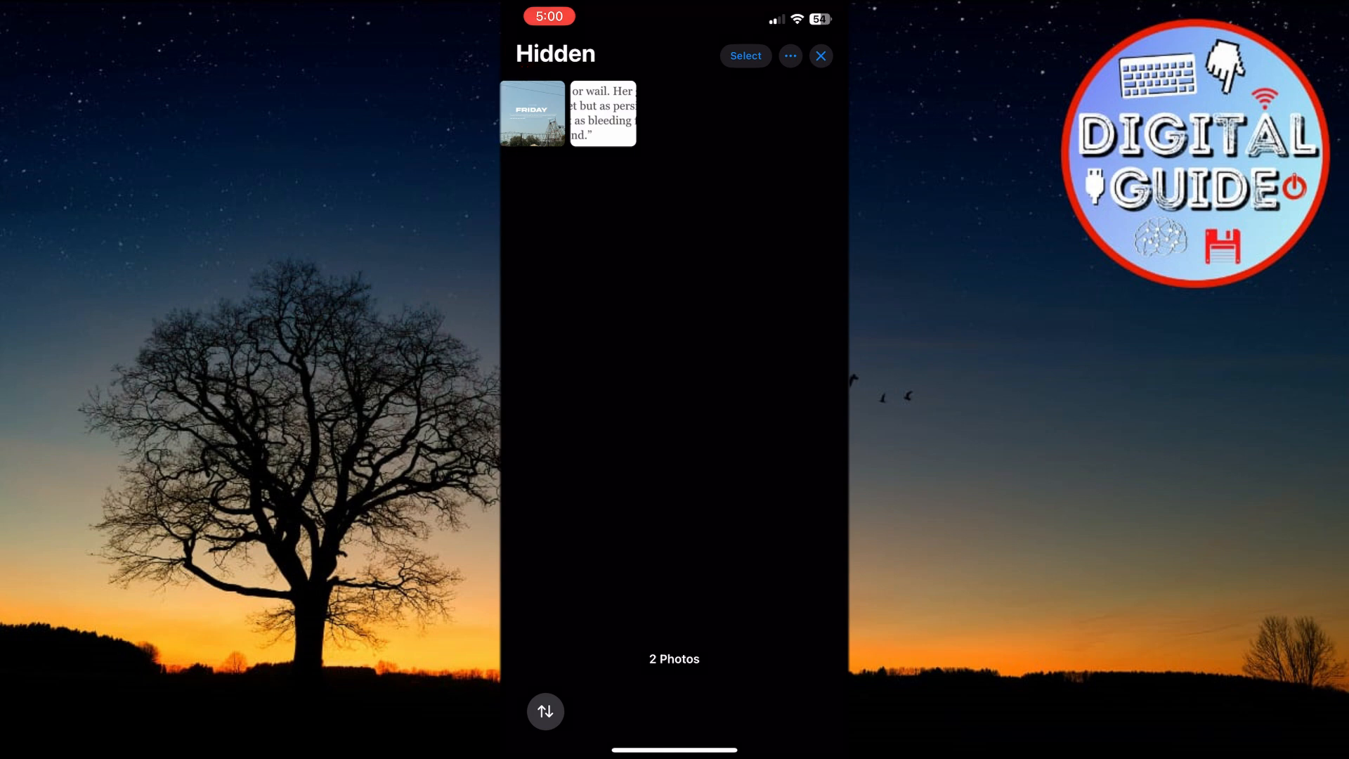
# Show the FRIDAY photo from yesterday full screen.
pyautogui.click(531, 113)
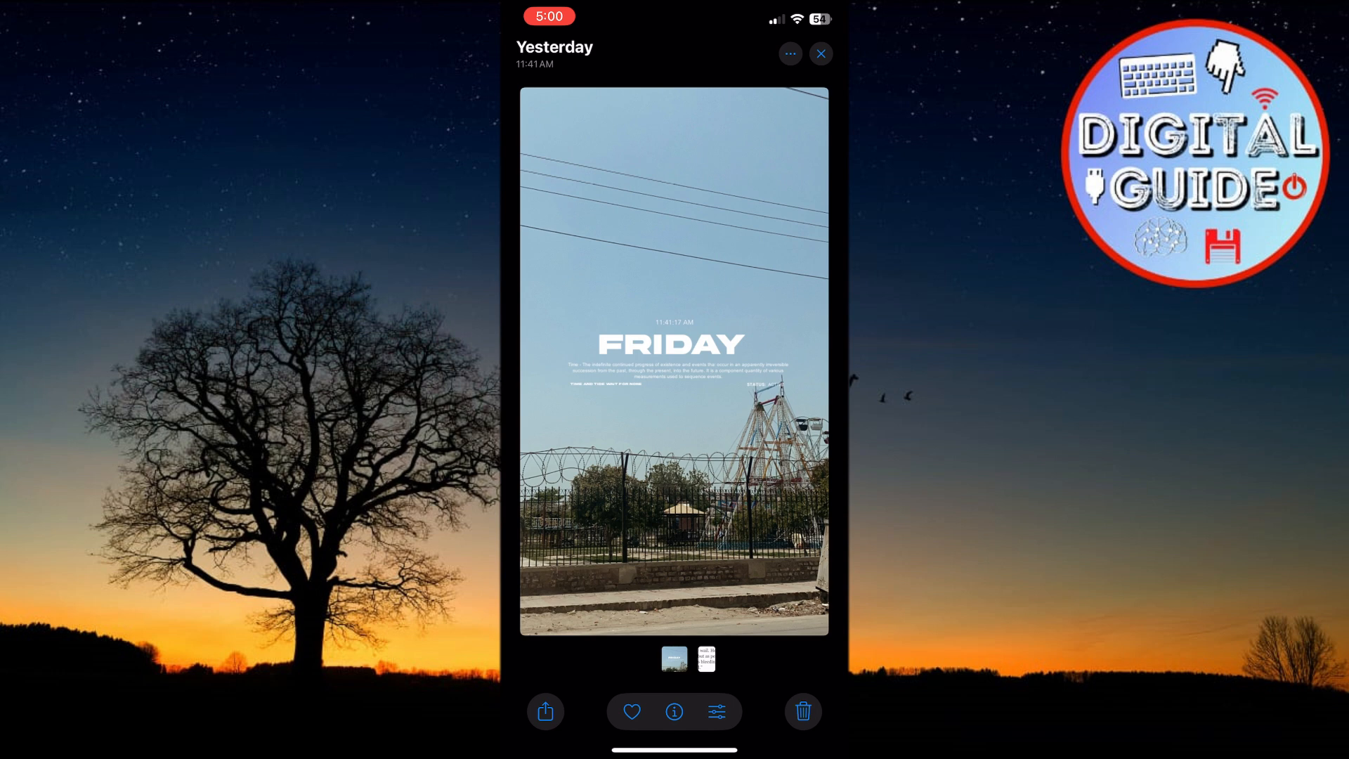
# Unhide the FRIDAY and quote photos via the ••• menu, leaving Hidden empty, and return to collections.
pyautogui.click(788, 54)
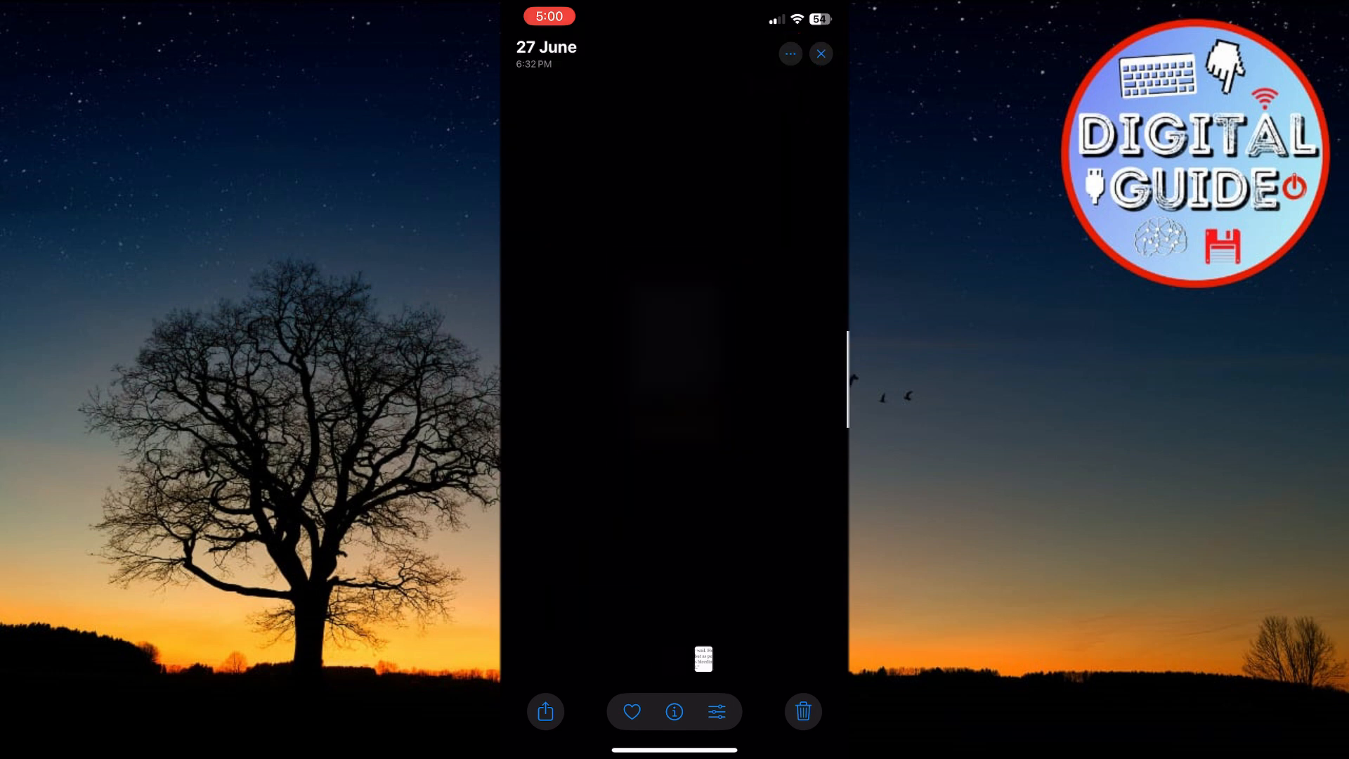
pyautogui.click(789, 54)
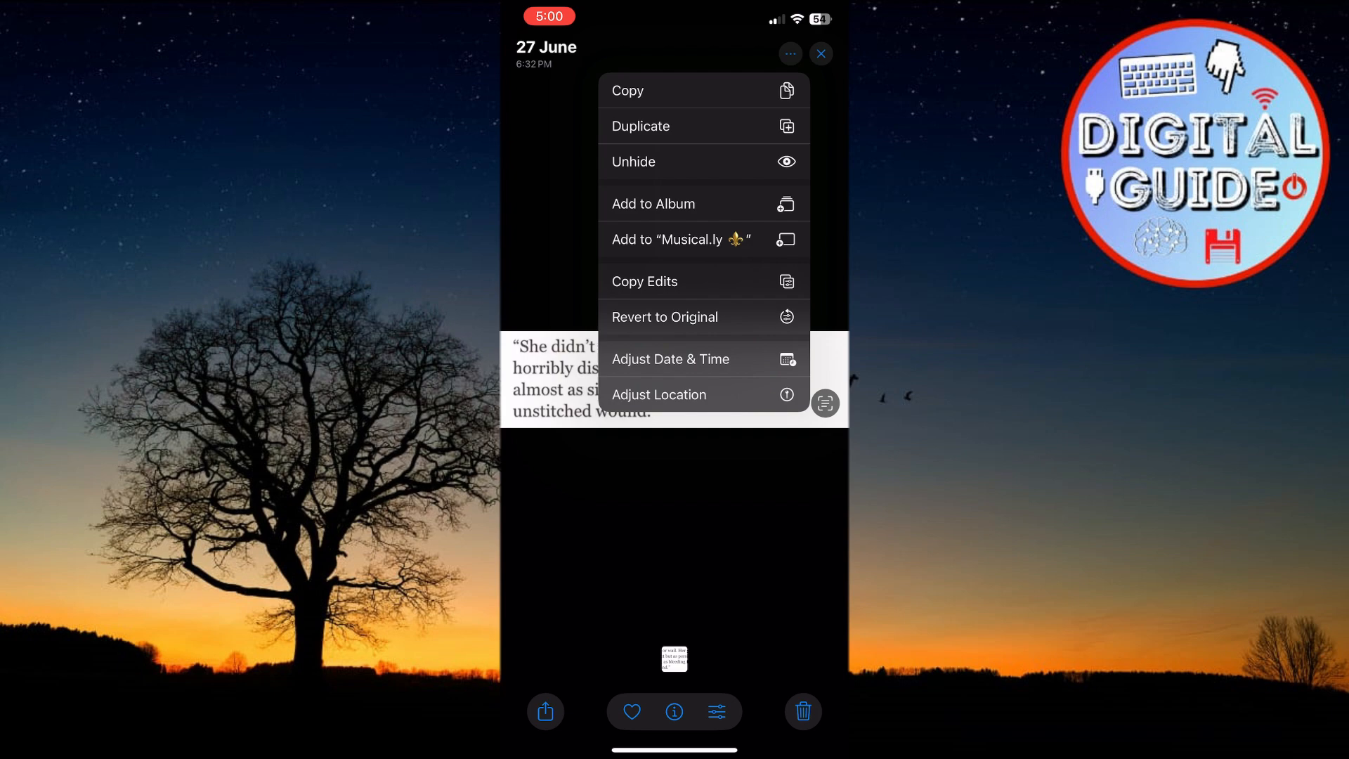
pyautogui.click(632, 160)
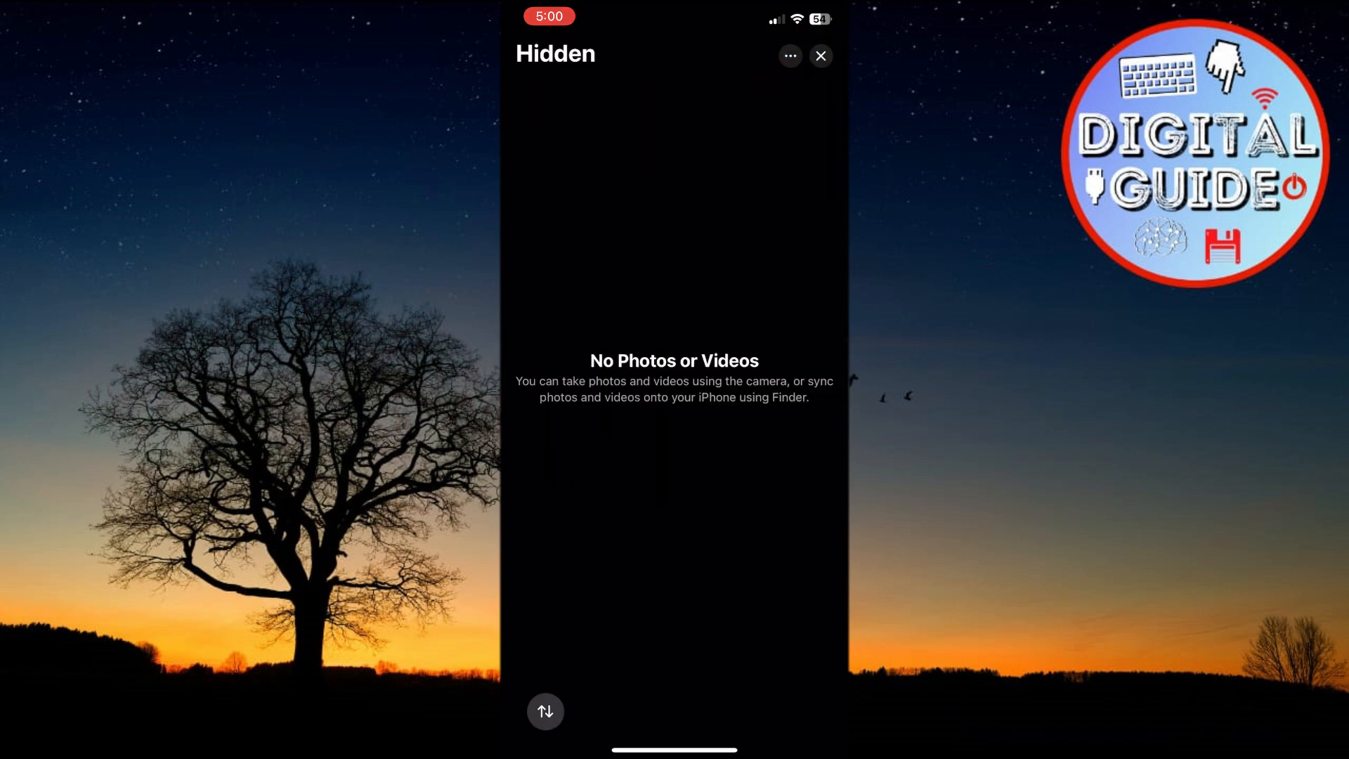
pyautogui.click(818, 56)
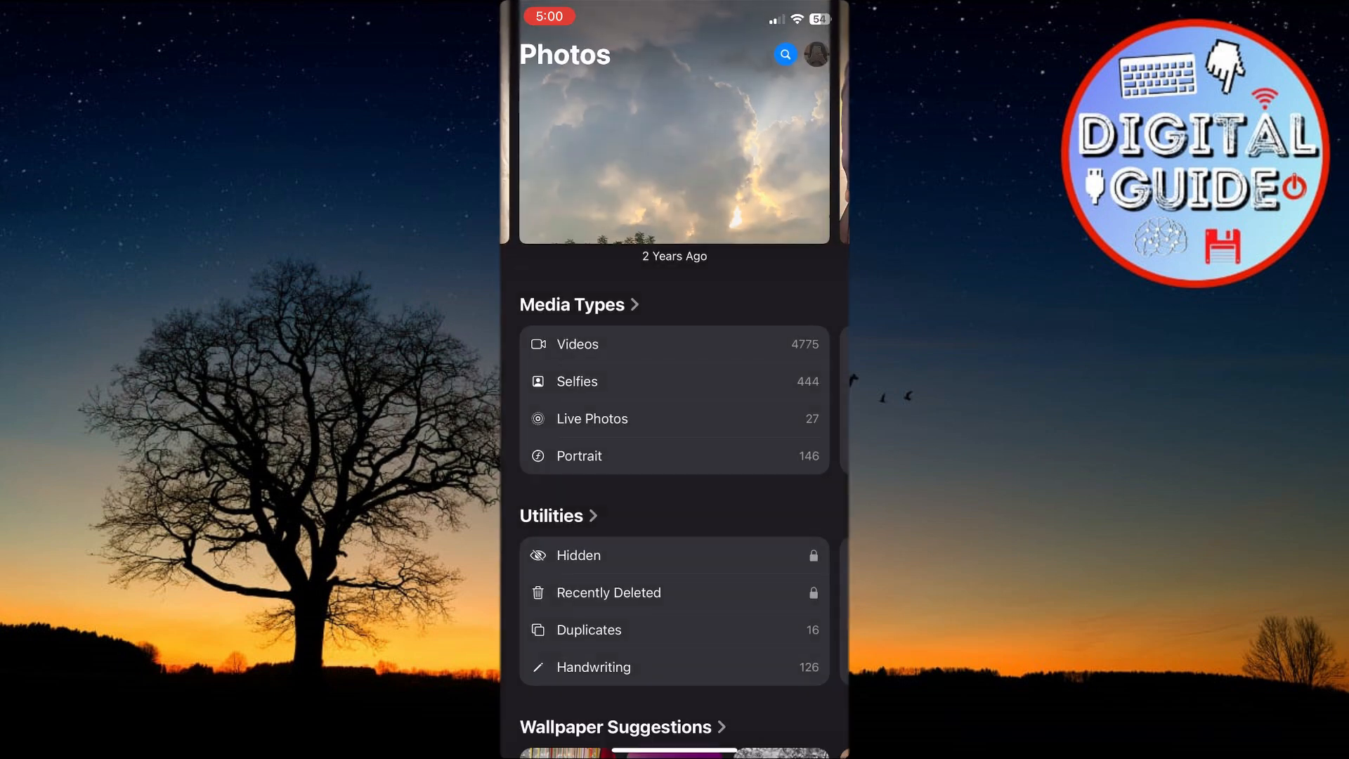